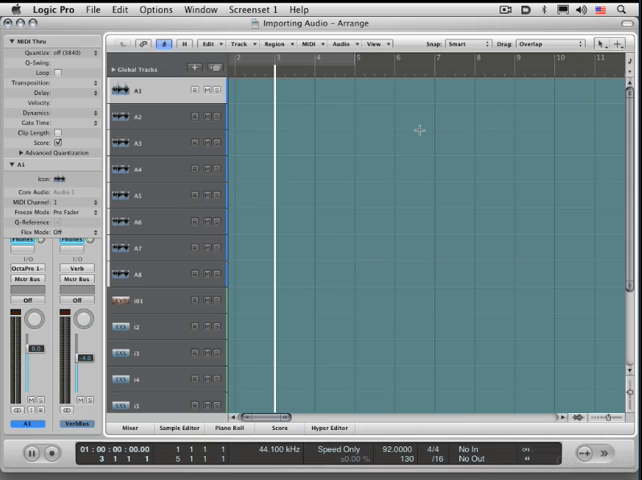
{"action": "mouse_move", "coordinate": [418, 134]}
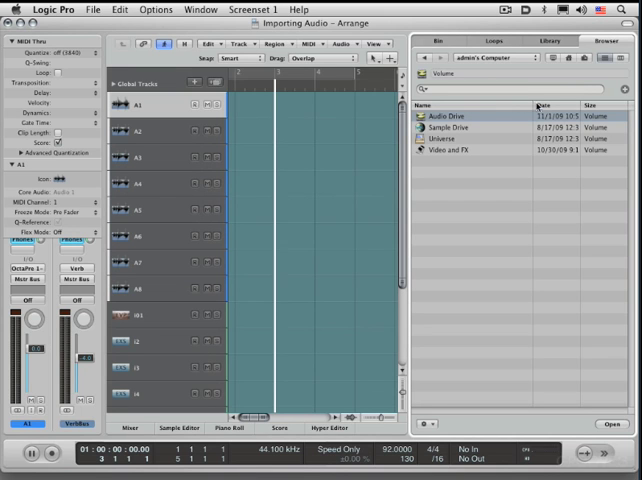
Switch the browser to column view and browse to the Importing Audio project folder
{"action": "left_click", "coordinate": [617, 58]}
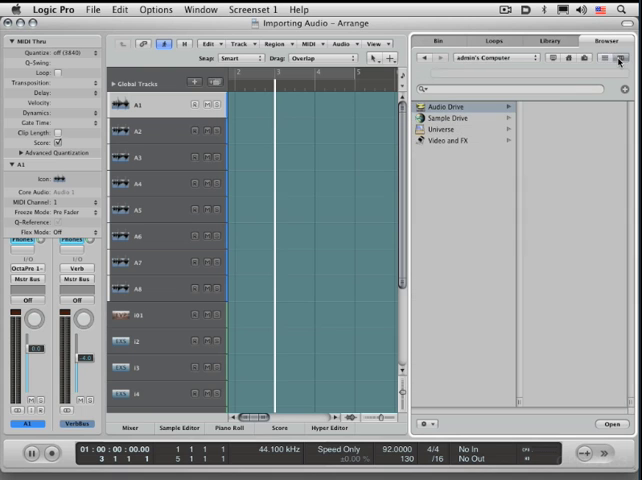
{"action": "left_click", "coordinate": [442, 104]}
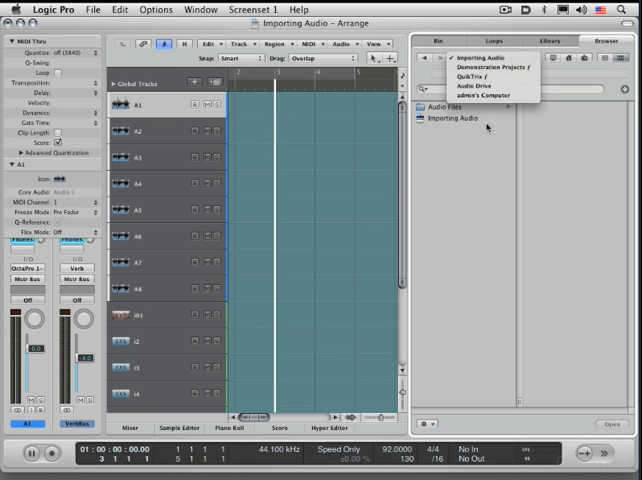
{"action": "left_click", "coordinate": [473, 55]}
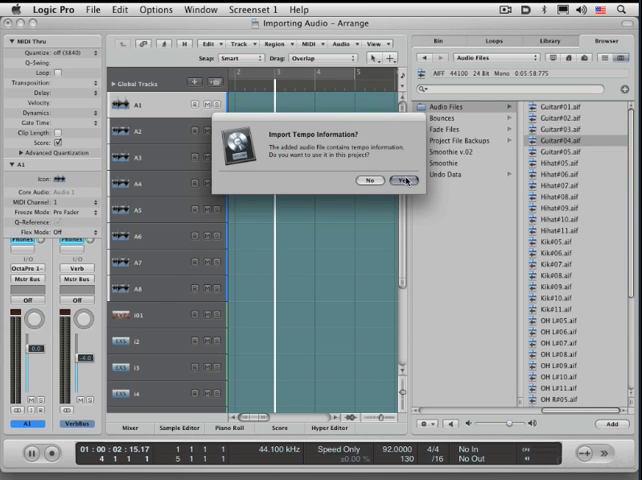
Accept Guitar#04.aif's tempo information into the project after dropping it at bar 4
{"action": "left_click", "coordinate": [401, 180]}
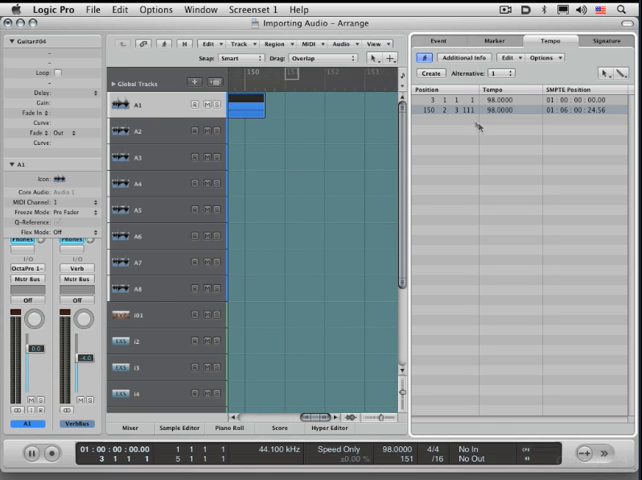
Open the Tempo list to view the 98 BPM events at bars 3 and 150
{"action": "left_click", "coordinate": [613, 40]}
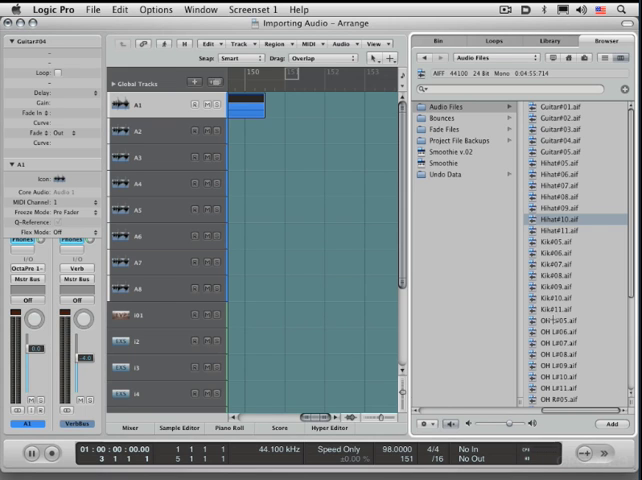
Open the browser's Action pop-up menu of file actions
{"action": "left_click", "coordinate": [425, 424]}
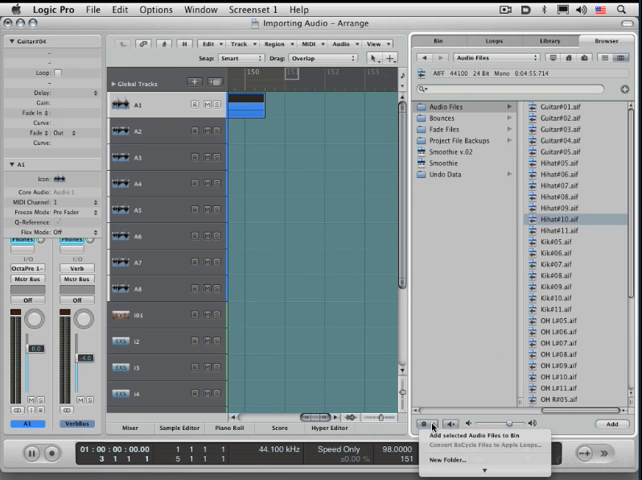